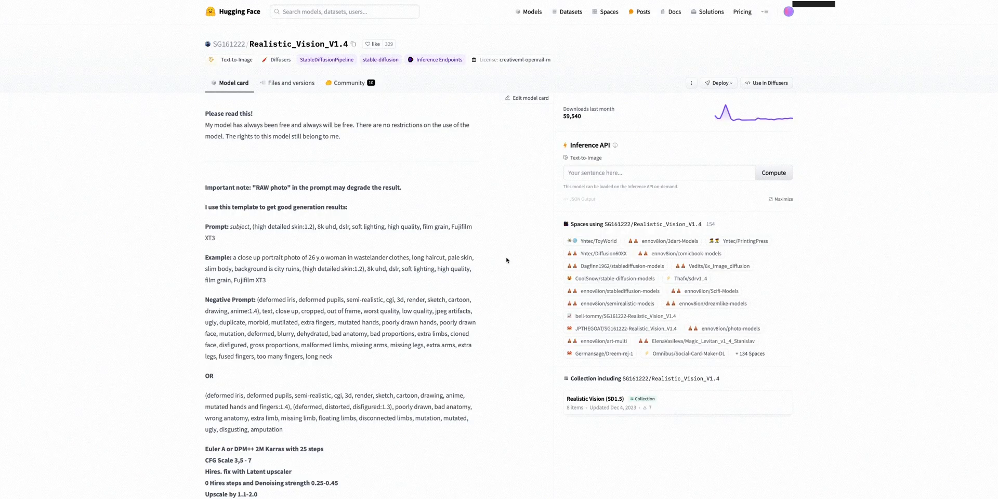
Step: Enter the prompt "California, living room, cartoon, animation, 3d, soft lighting" in the Inference API box
{"action": "left_click", "coordinate": [659, 173]}
{"action": "type", "text": "California"}
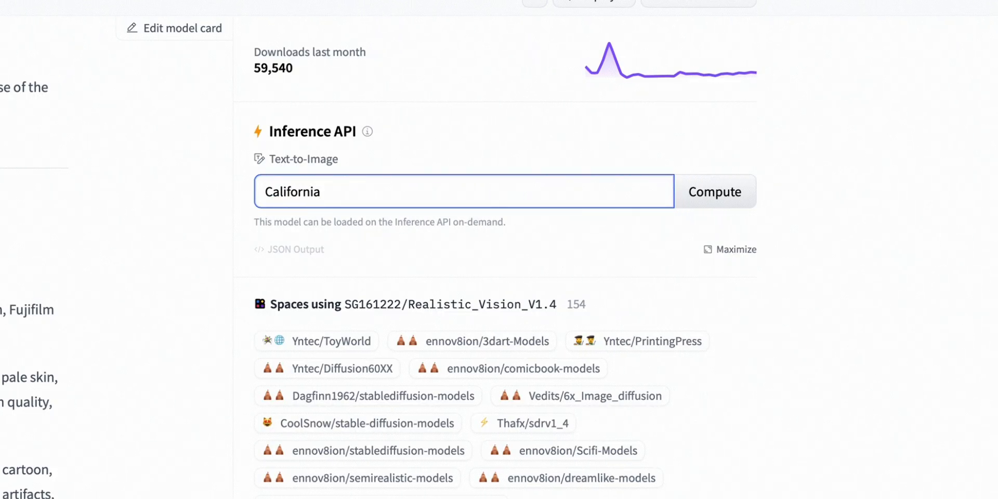
{"action": "type", "text": ", living room, cartoon, animation,"}
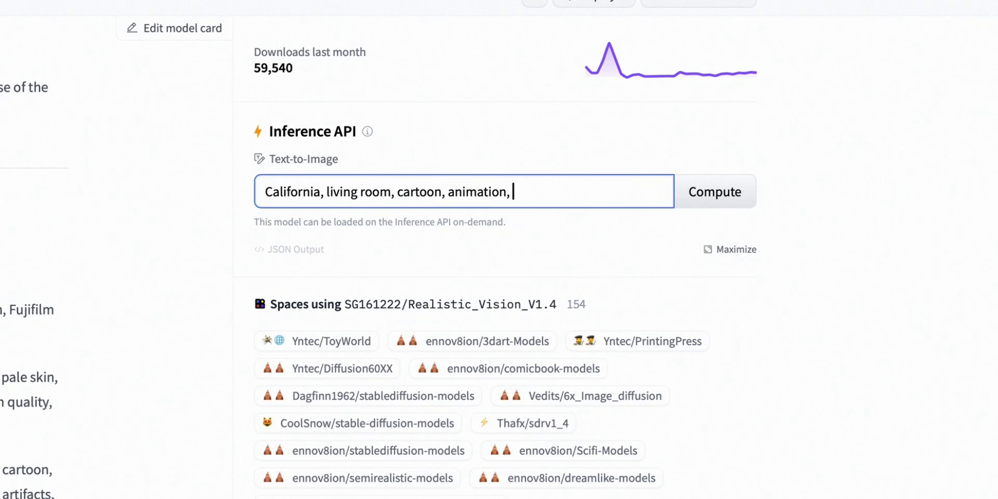
{"action": "type", "text": "3d, soft lighting"}
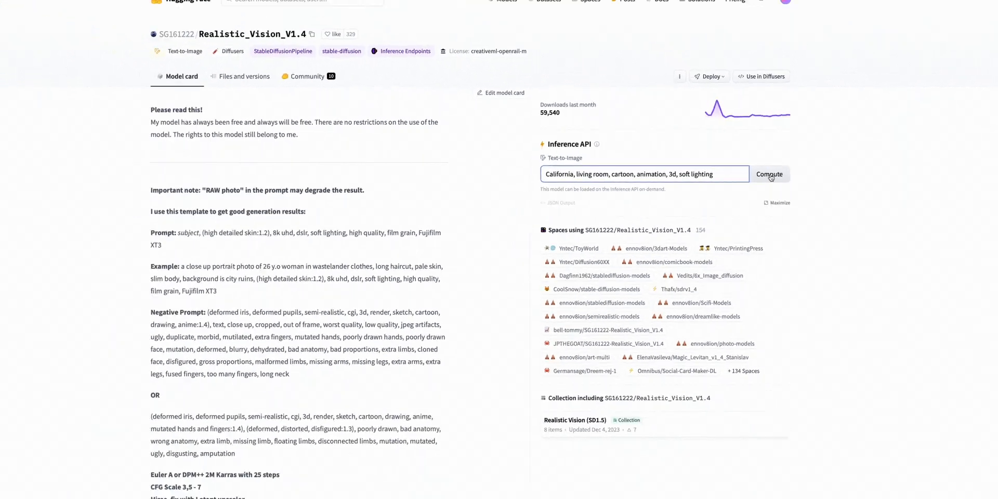
Step: Compute the prompt four times to generate several cartoon living room image variations
{"action": "left_click", "coordinate": [770, 175]}
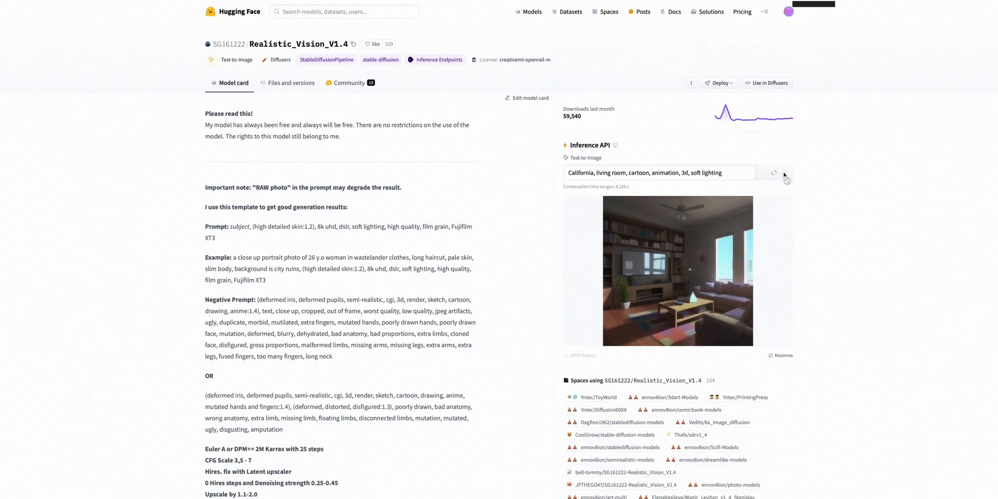
{"action": "left_click", "coordinate": [773, 173]}
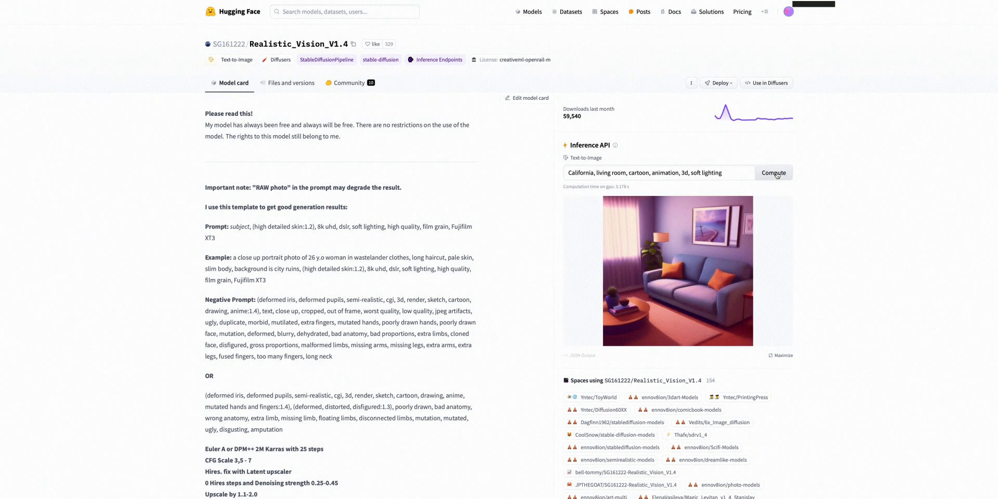
{"action": "left_click", "coordinate": [774, 173]}
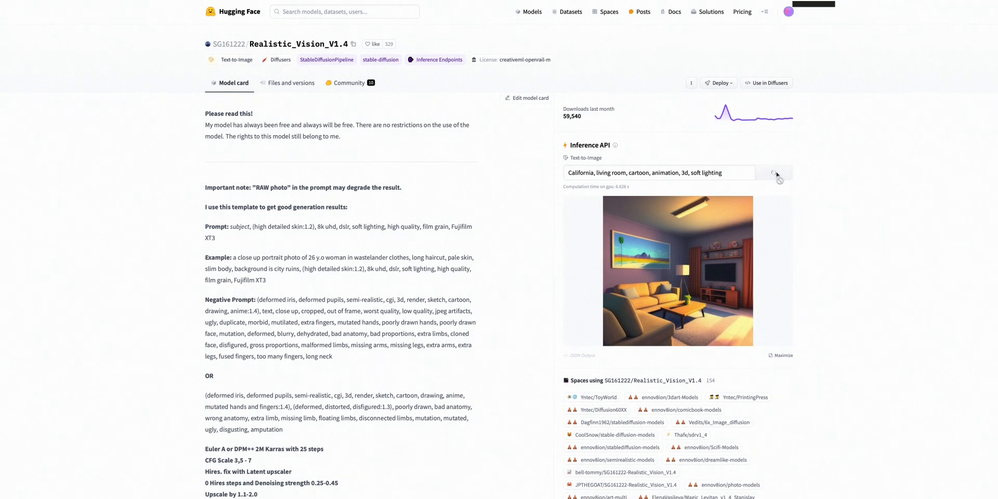
{"action": "left_click", "coordinate": [775, 172]}
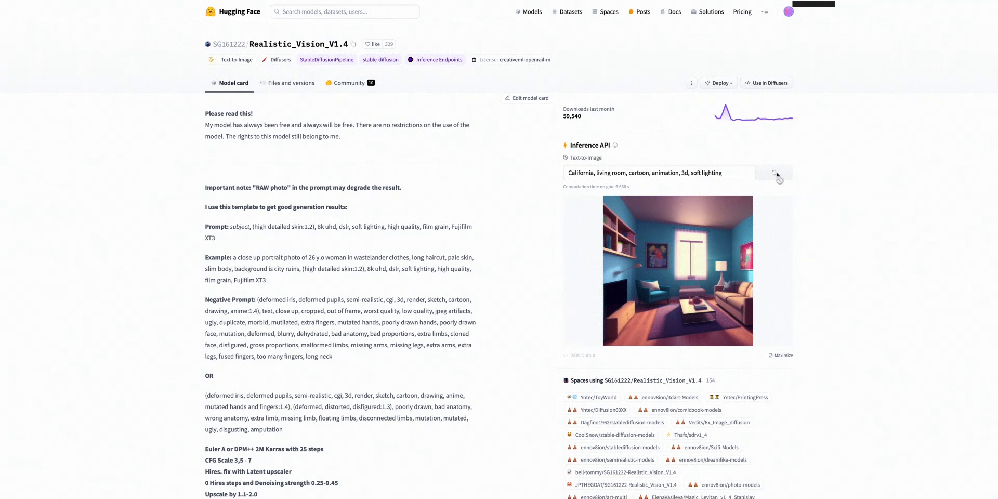